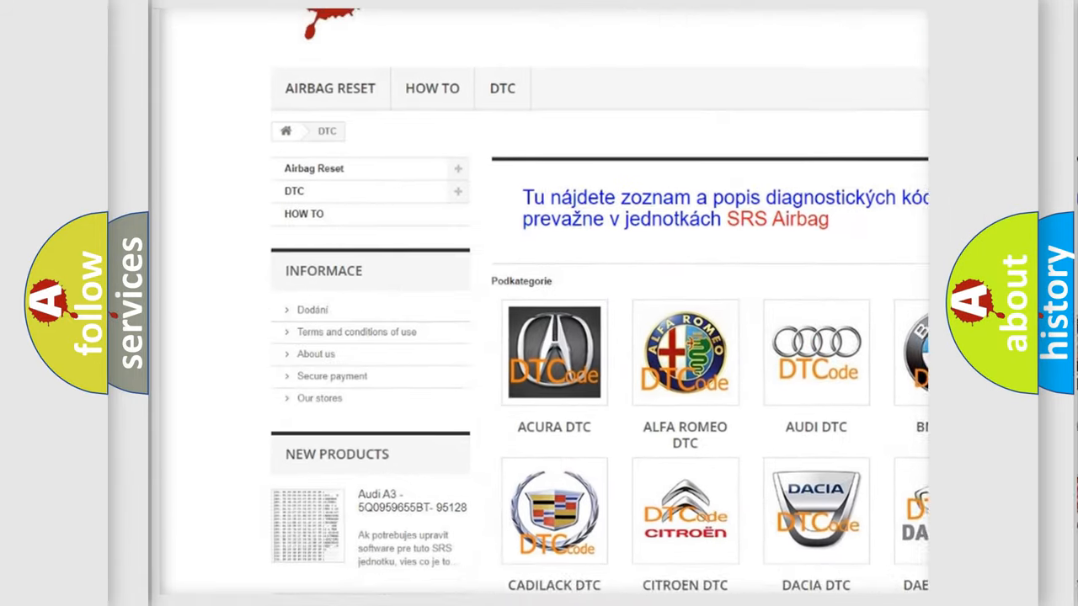
# Step: Move from Description to the Cause list: related DTCs, rear mode door binding, actuator, A/C heater control
pyautogui.scroll(-3)
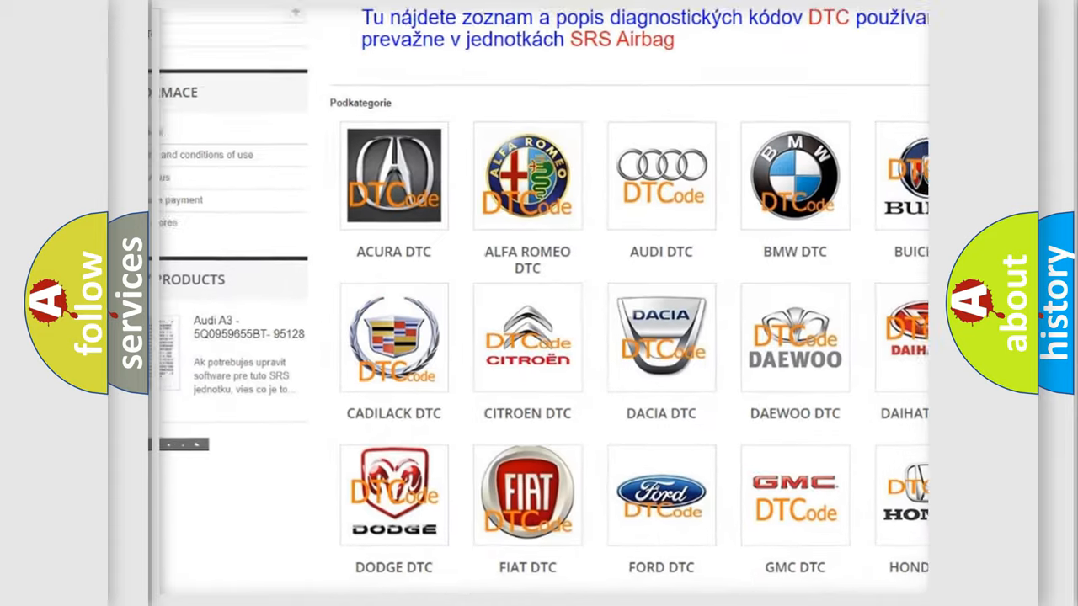
pyautogui.scroll(-3)
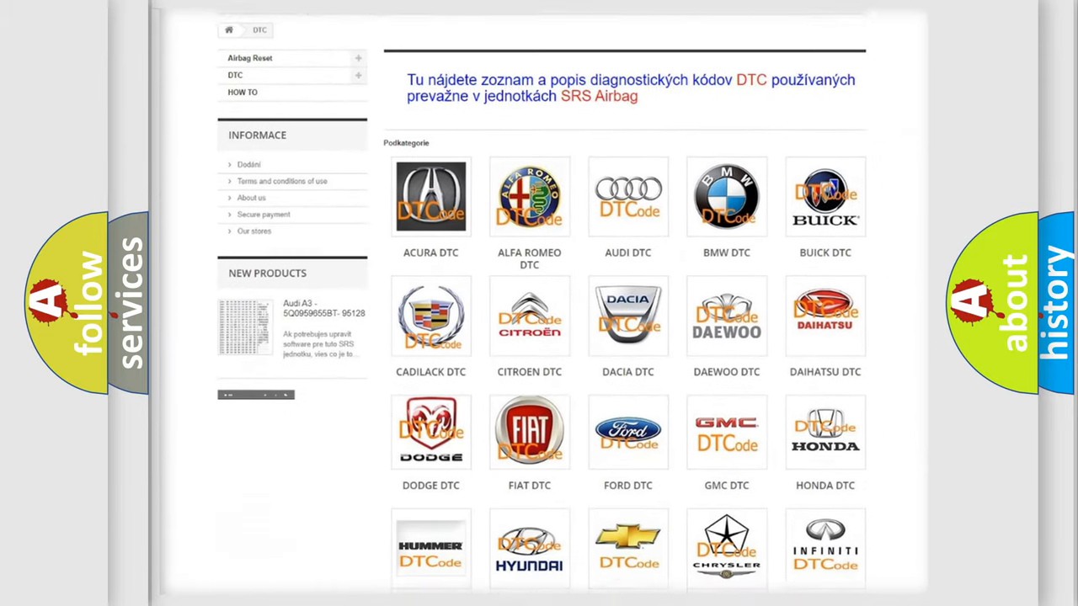
pyautogui.scroll(-3)
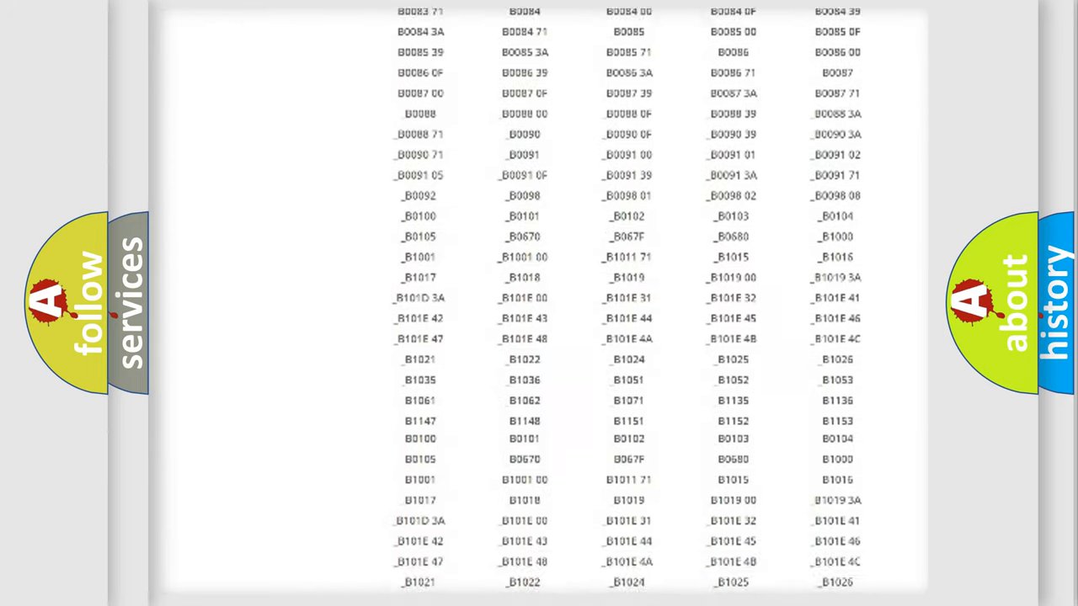
pyautogui.scroll(-3)
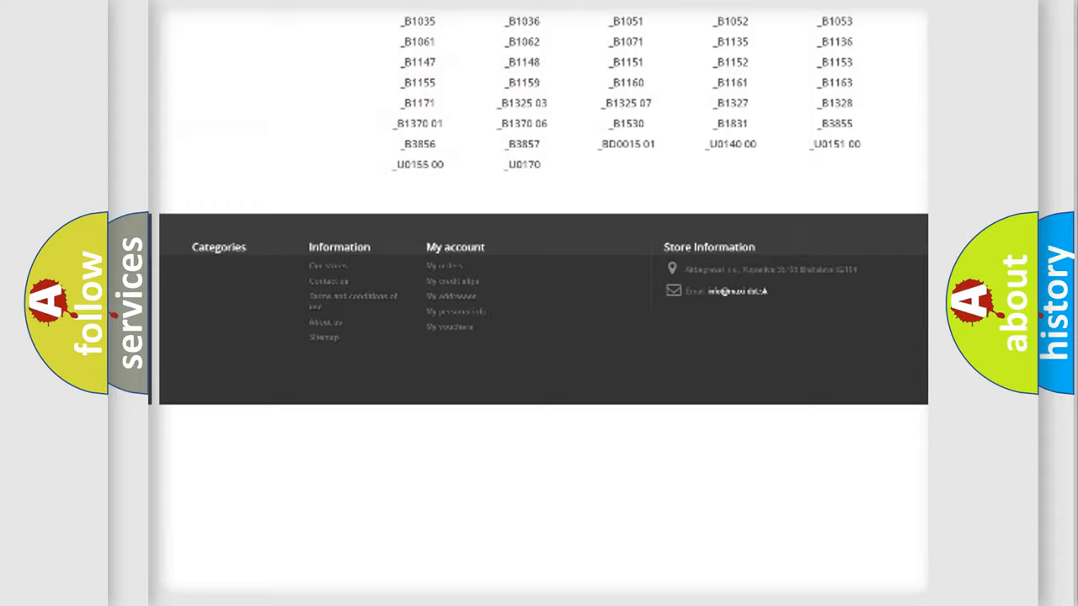
pyautogui.scroll(3)
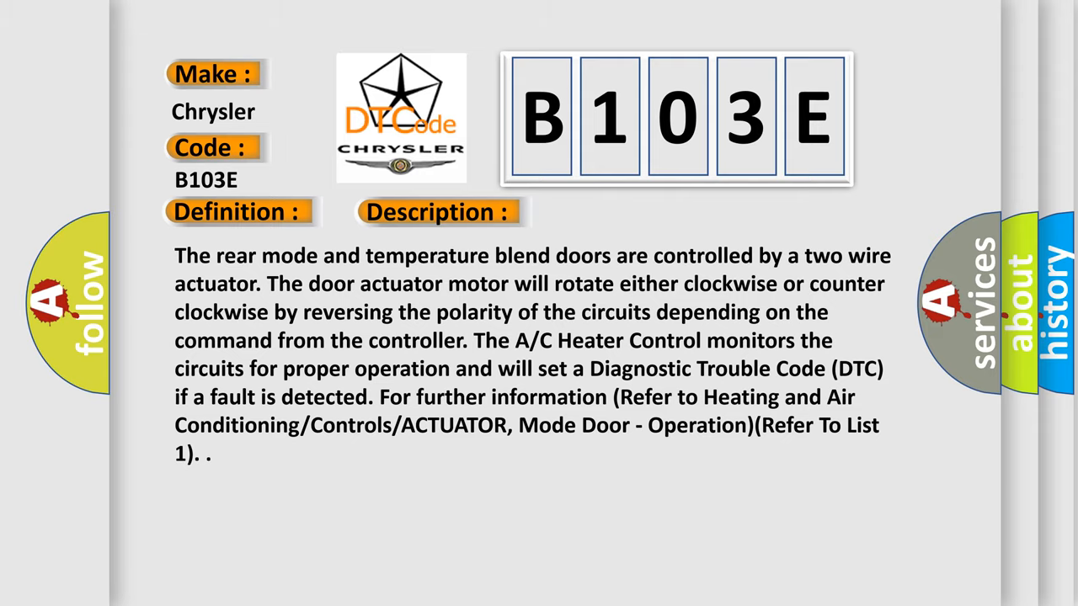
pyautogui.click(619, 211)
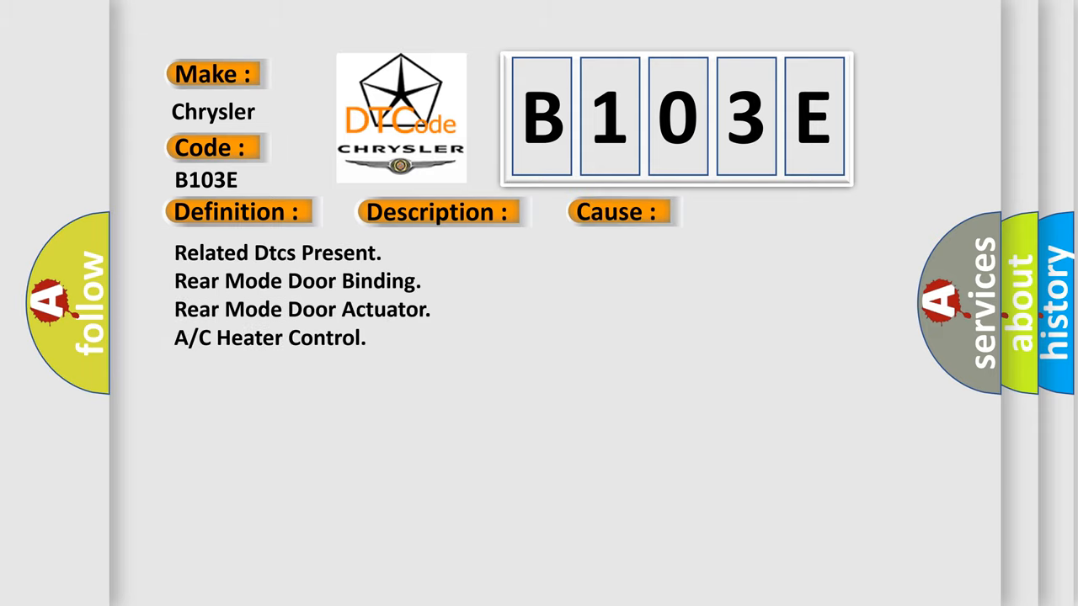